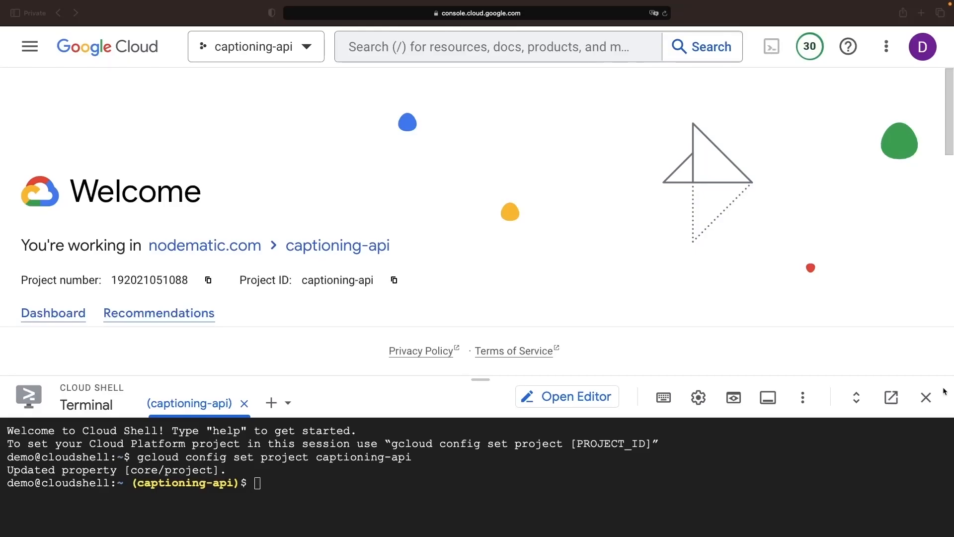
mouse_move(410, 218)
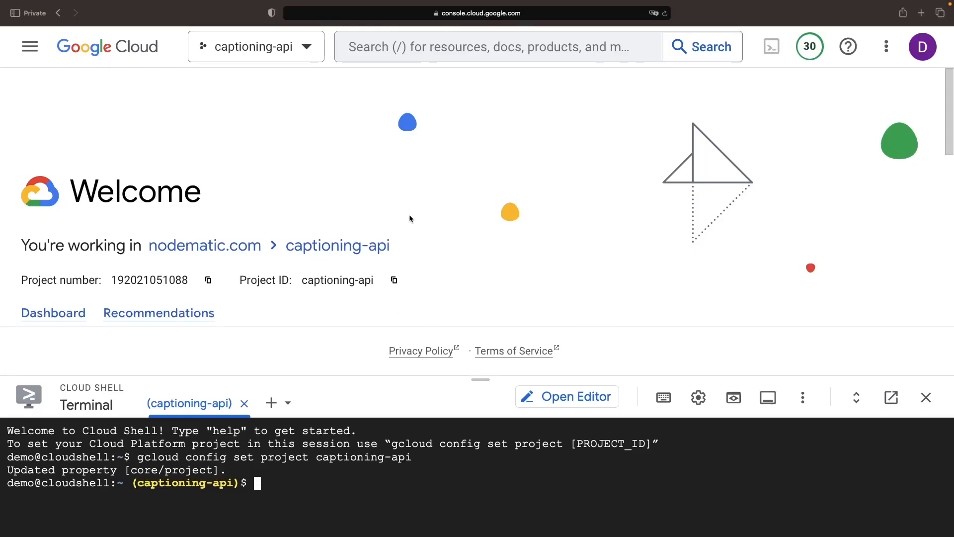
Search the navigation menu for 'vertex ai vision' to reach the Vertex AI dashboard
click(29, 47)
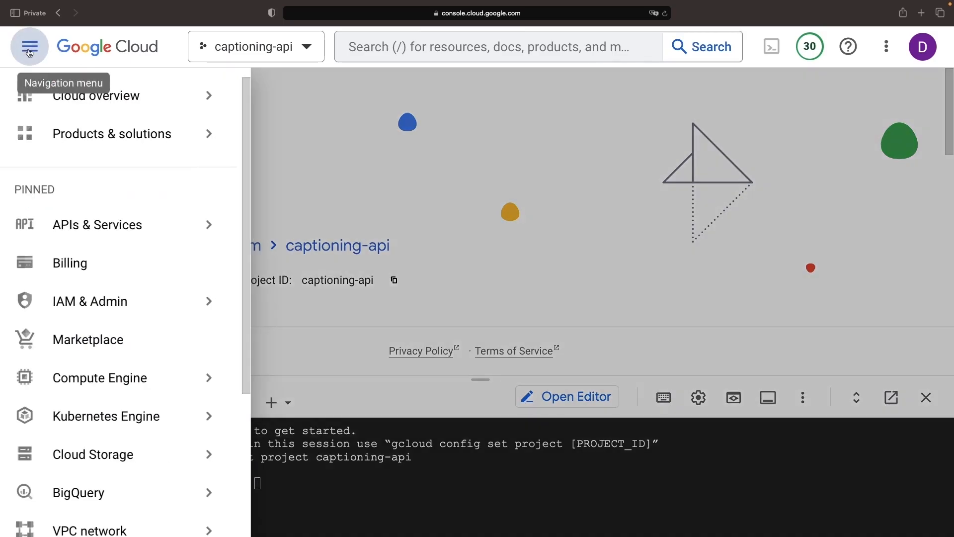
text(vertex ai vision)
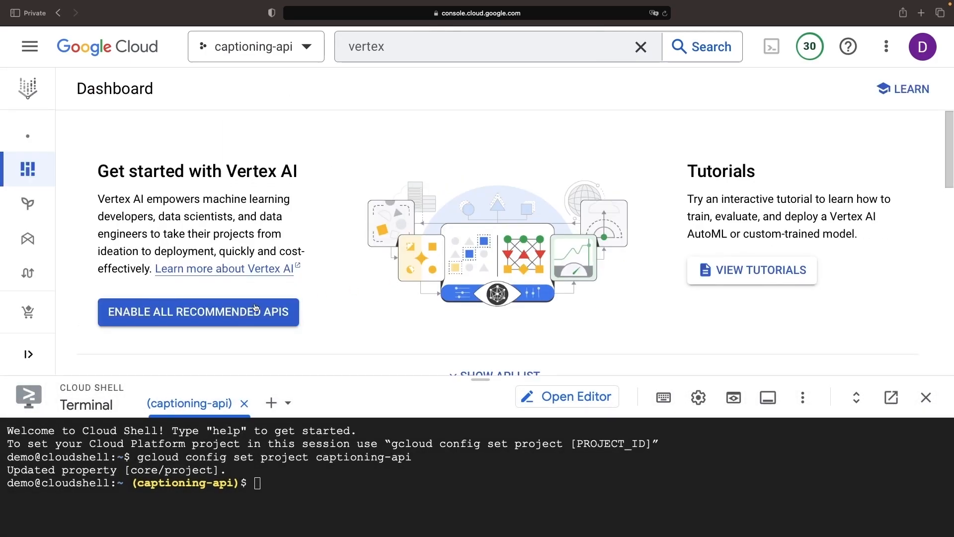
Expand the Vertex AI sidebar to show labels like Model Garden and Generative AI Studio
click(198, 312)
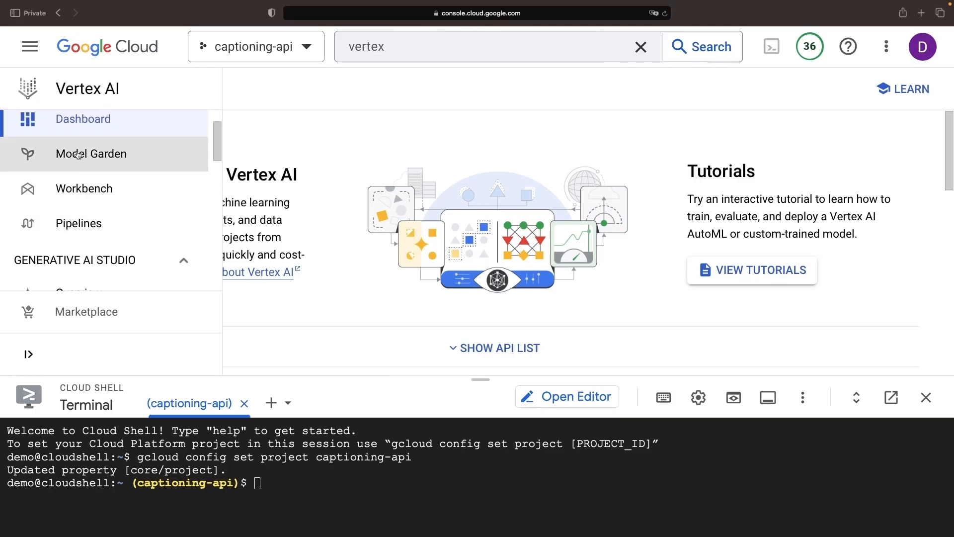
Filter Model Garden to the Vision modality and scroll through the vision model cards
click(91, 153)
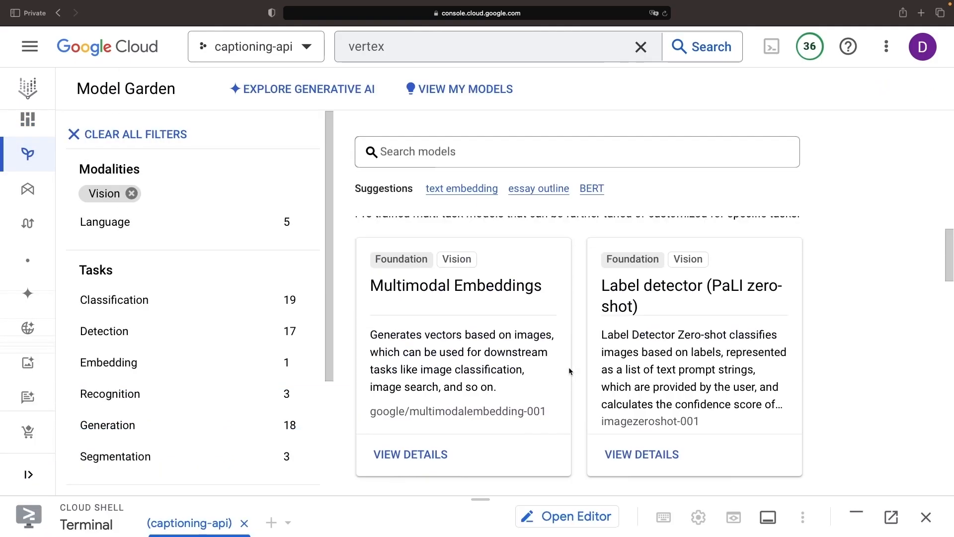
scroll(down, 3)
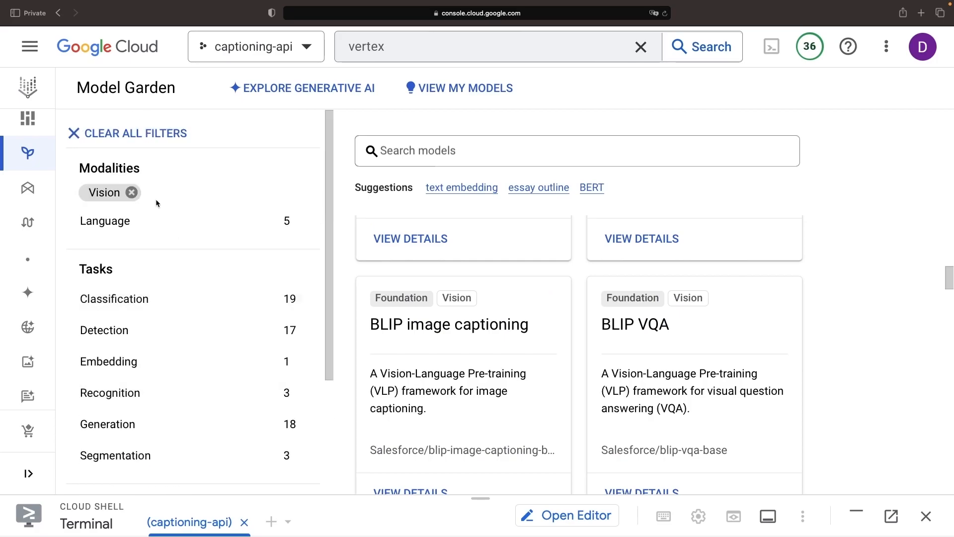
click(133, 192)
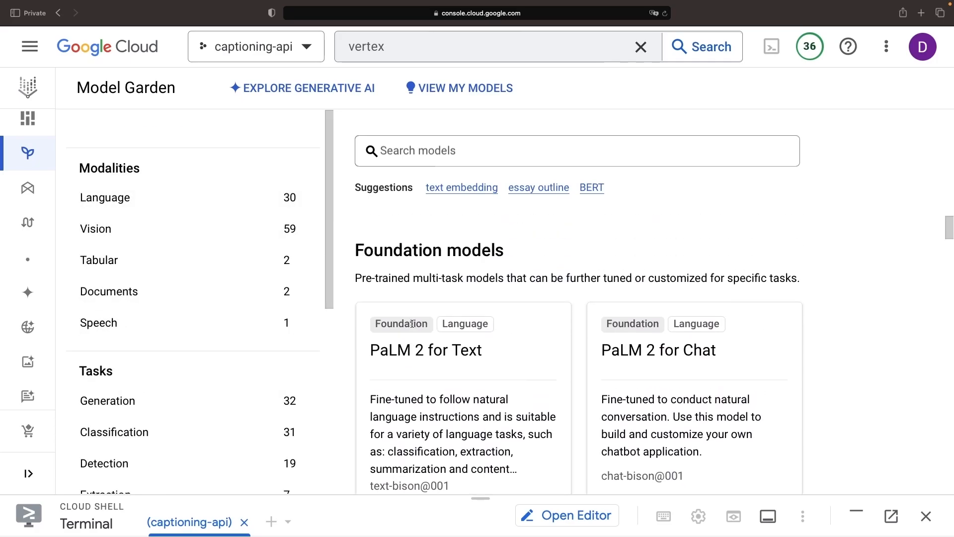
click(95, 228)
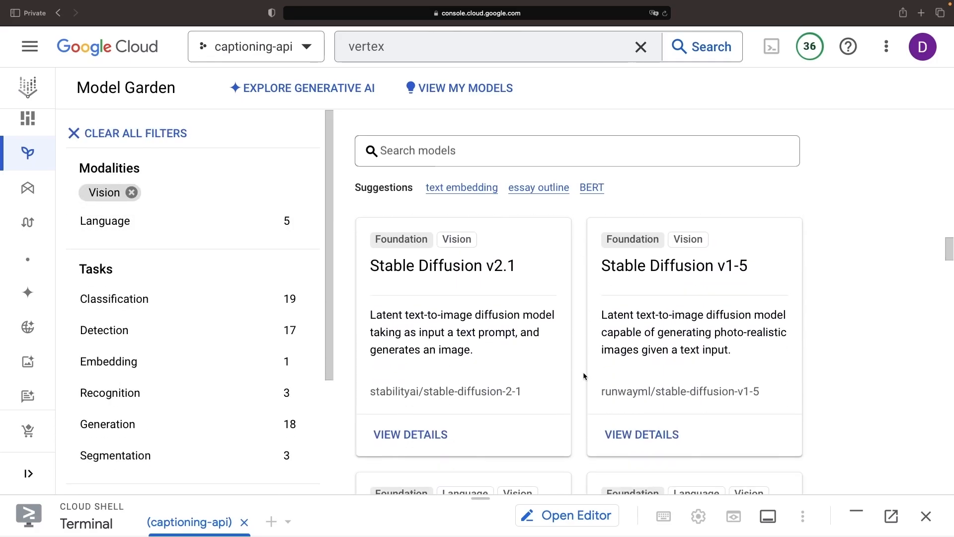
scroll(down, 3)
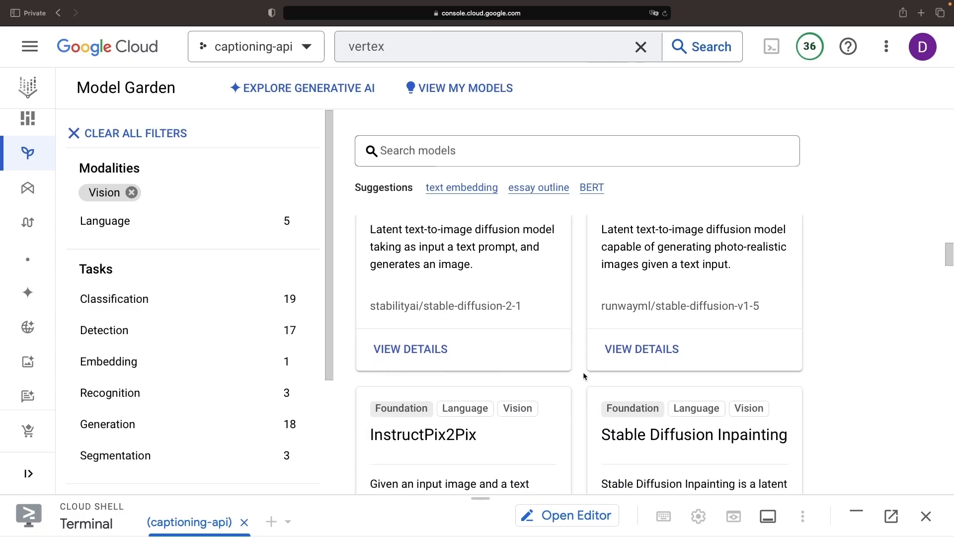
scroll(down, 3)
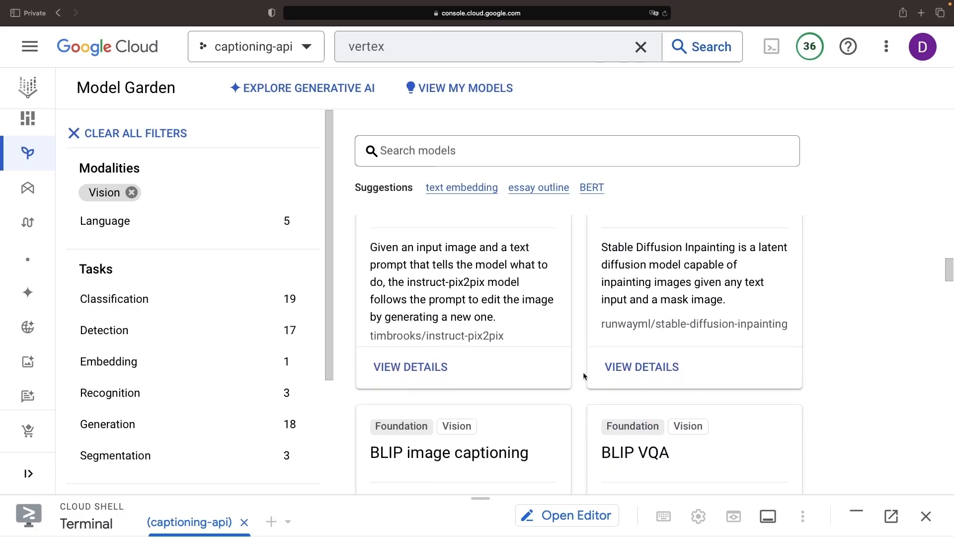
scroll(down, 3)
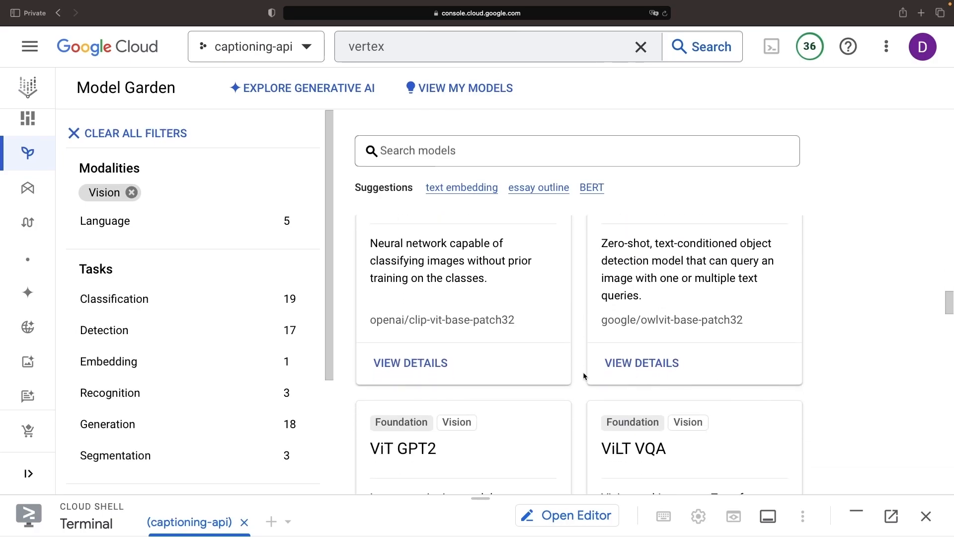
scroll(down, 3)
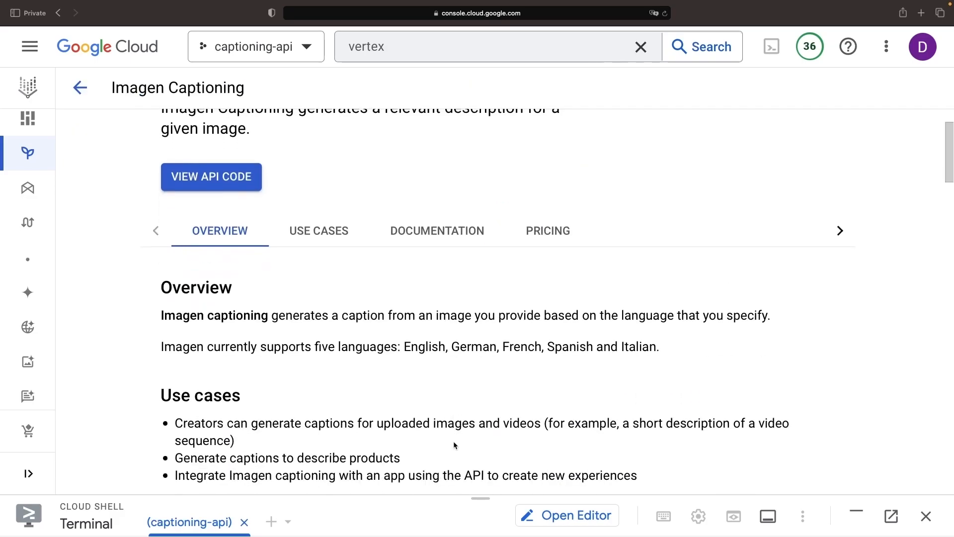
Scroll the Imagen Captioning overview to its documentation on generating image captions
scroll(down, 3)
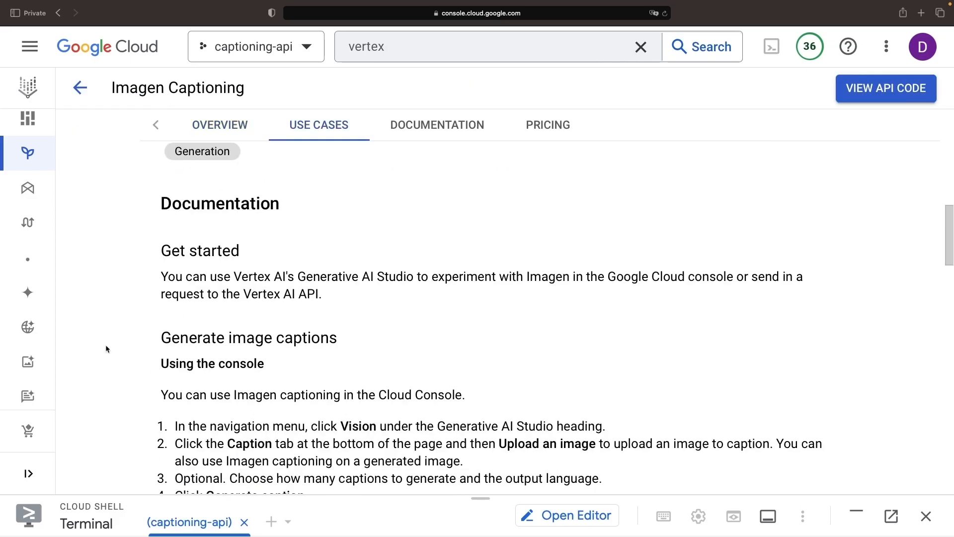
mouse_move(64, 352)
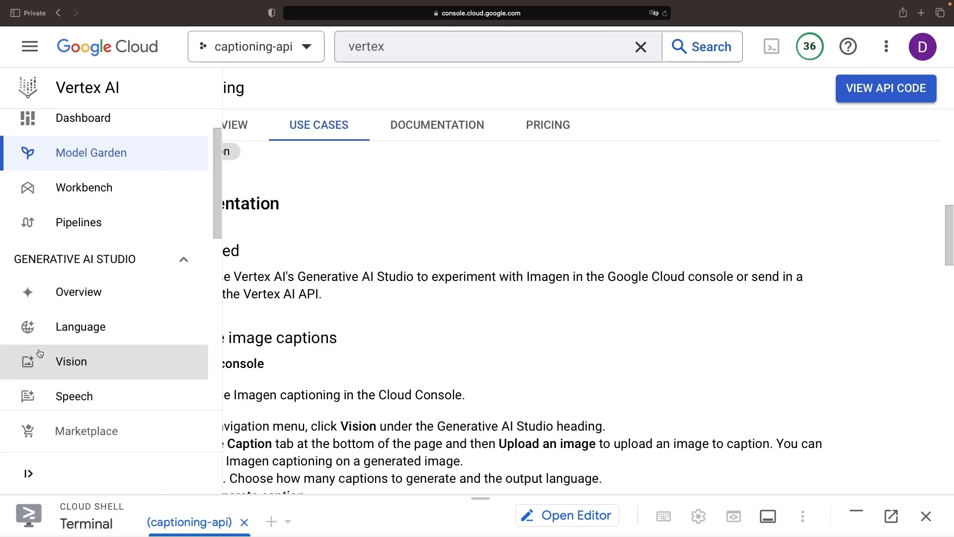
Open Generative AI Studio's Vision captioning tool with the mountain steam-train photo uploaded
click(72, 362)
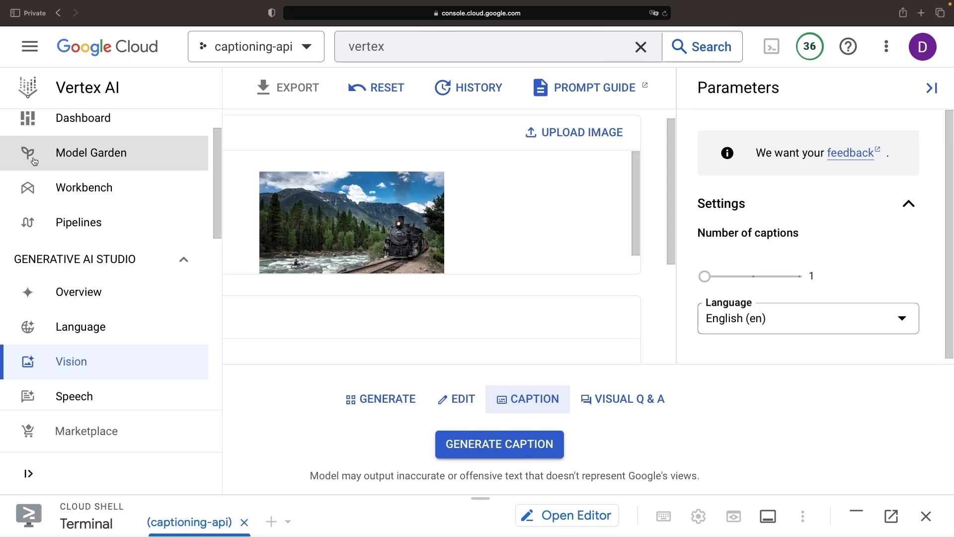
mouse_move(68, 154)
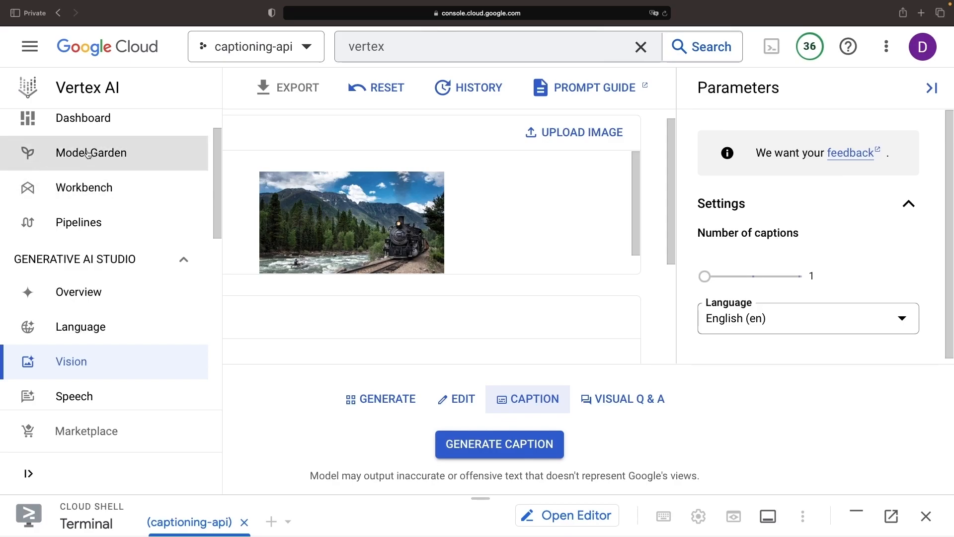
Reopen Model Garden filtered to Vision and show all vision foundation models
click(91, 152)
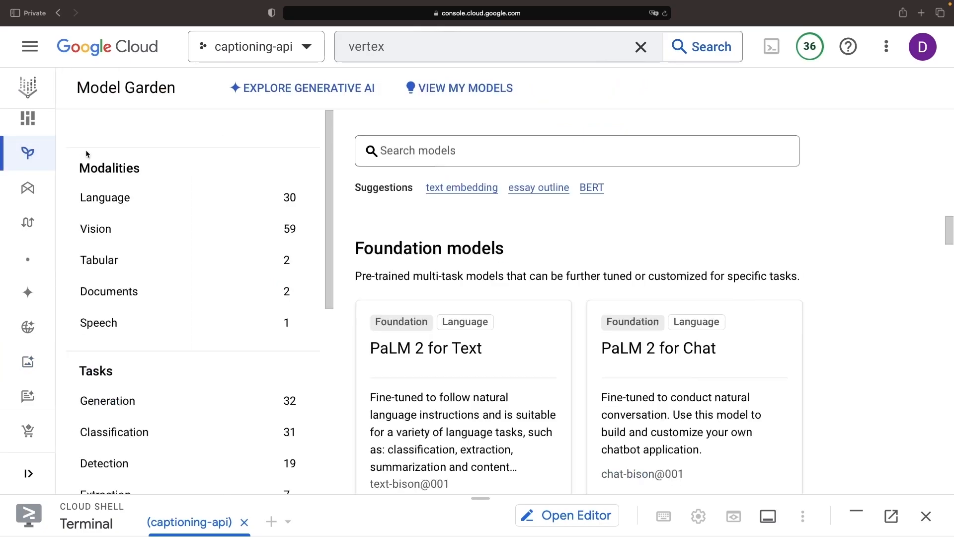
click(95, 229)
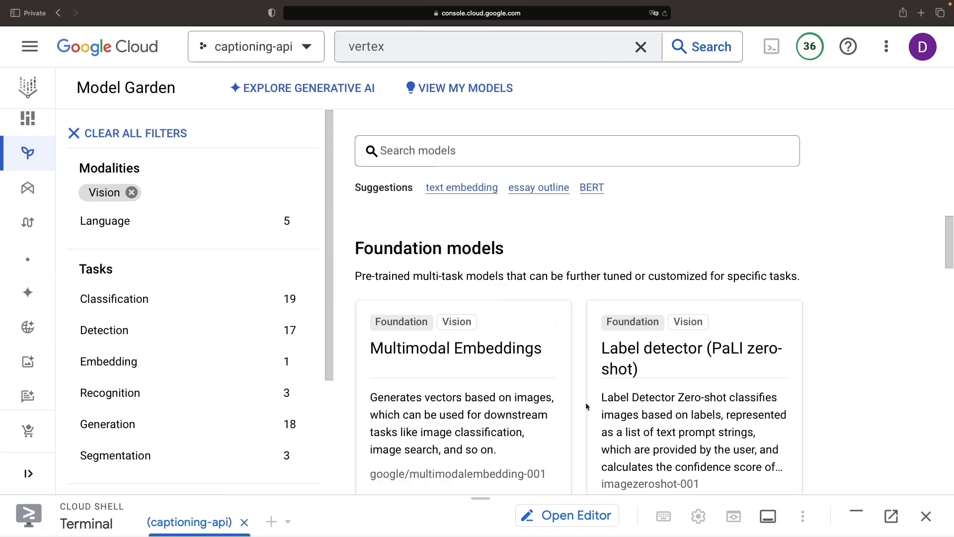
scroll(down, 3)
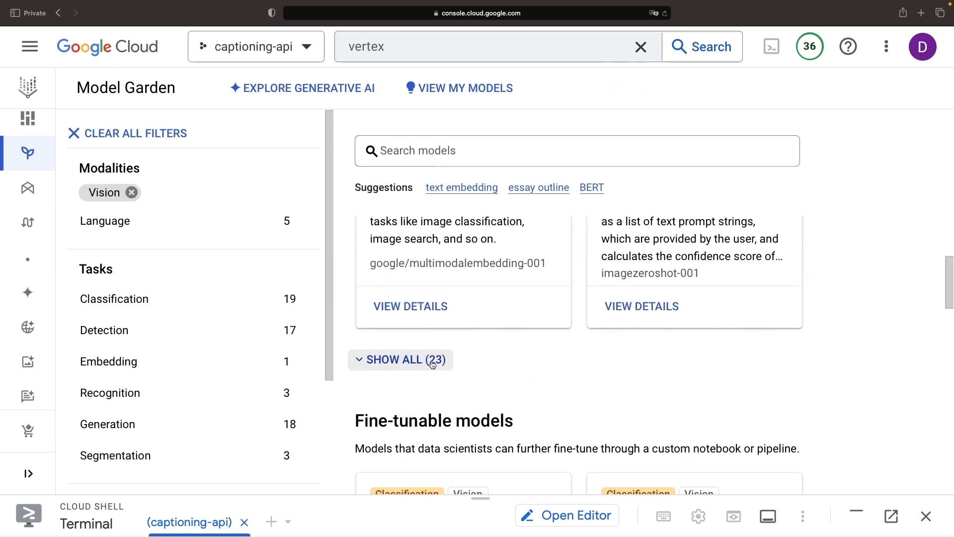
click(400, 359)
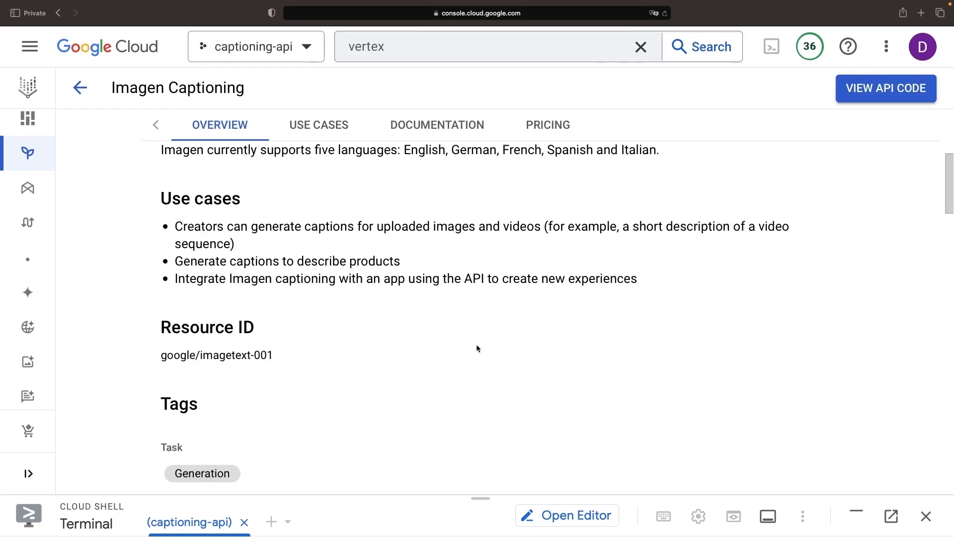
View the Documentation tab's curl command, JSON request body and language code parameters
click(437, 124)
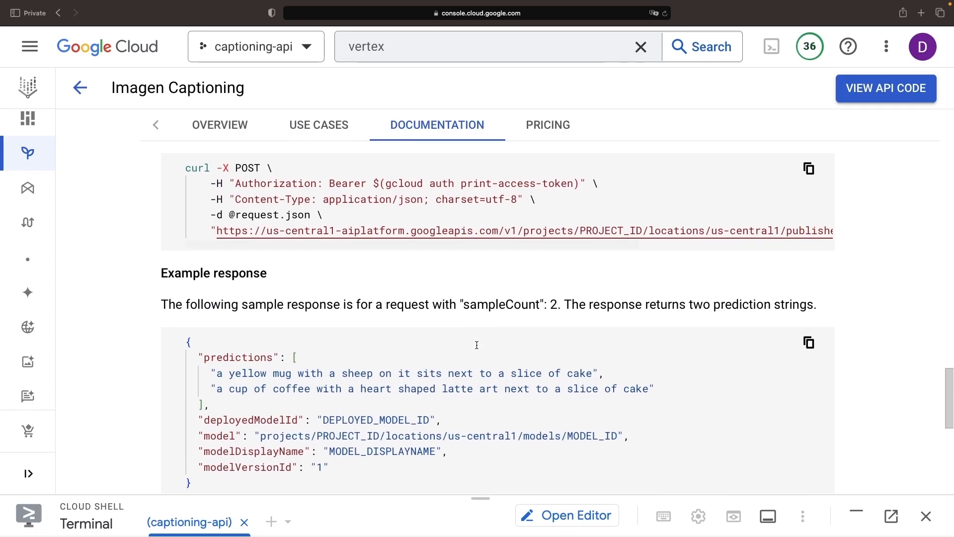
scroll(up, 3)
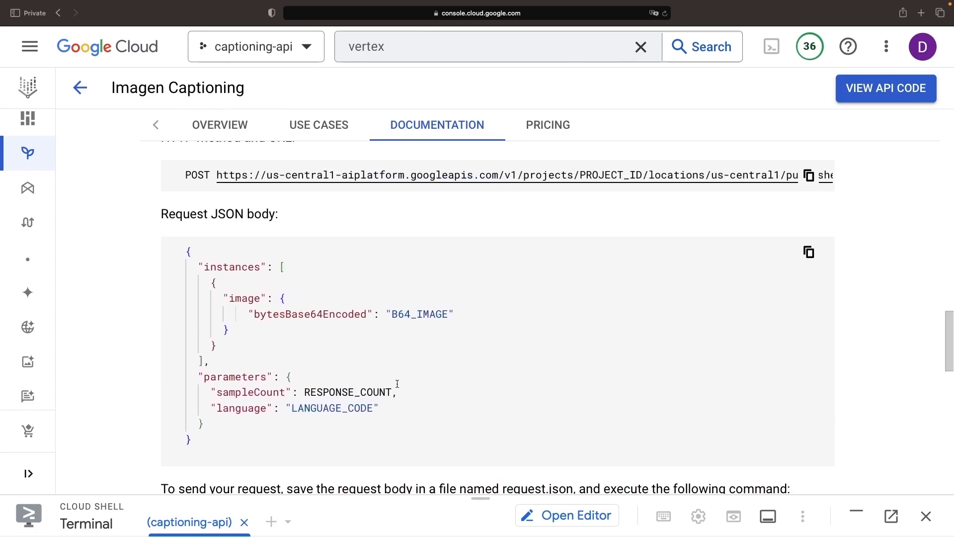
mouse_move(433, 401)
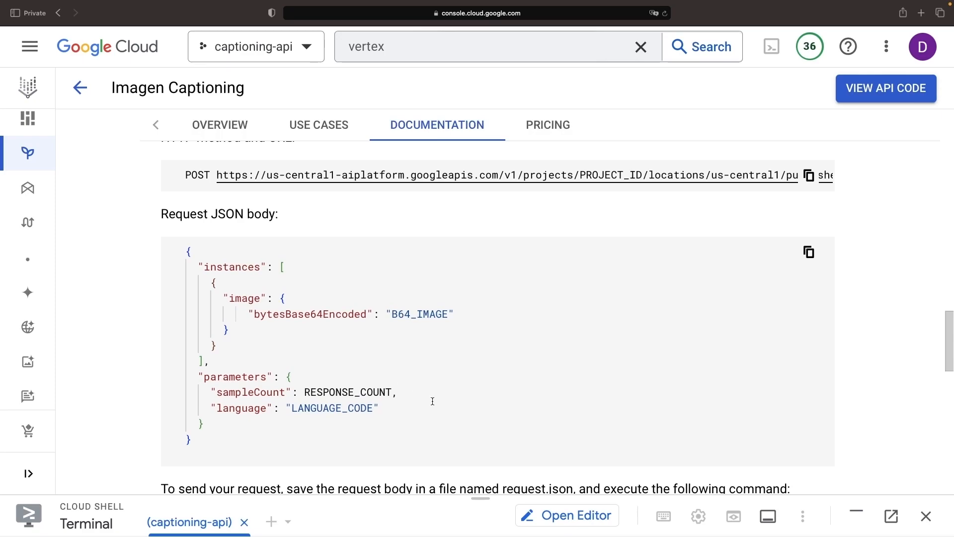
scroll(down, 3)
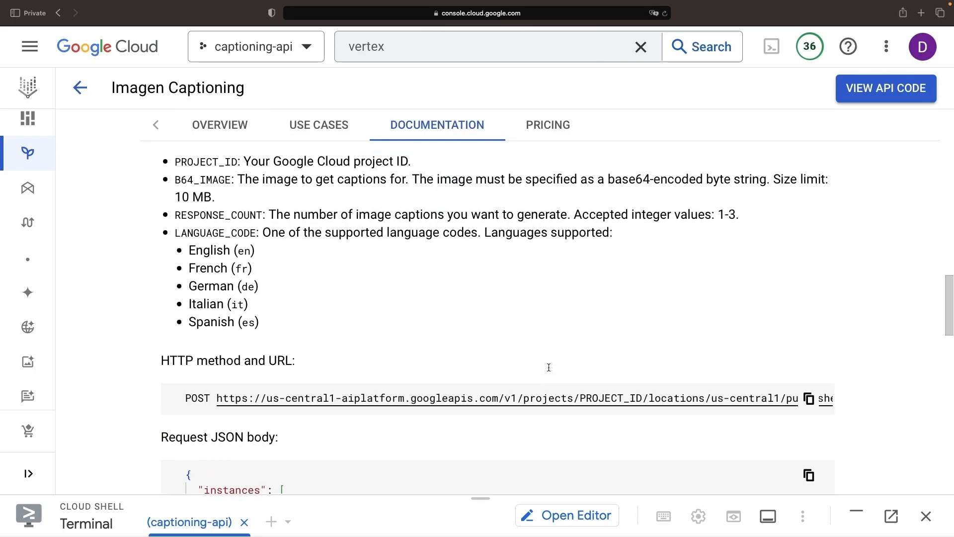
Activate Cloud Shell on project captioning-api, then create and enter a captioning-api folder
drag(480, 498, 480, 418)
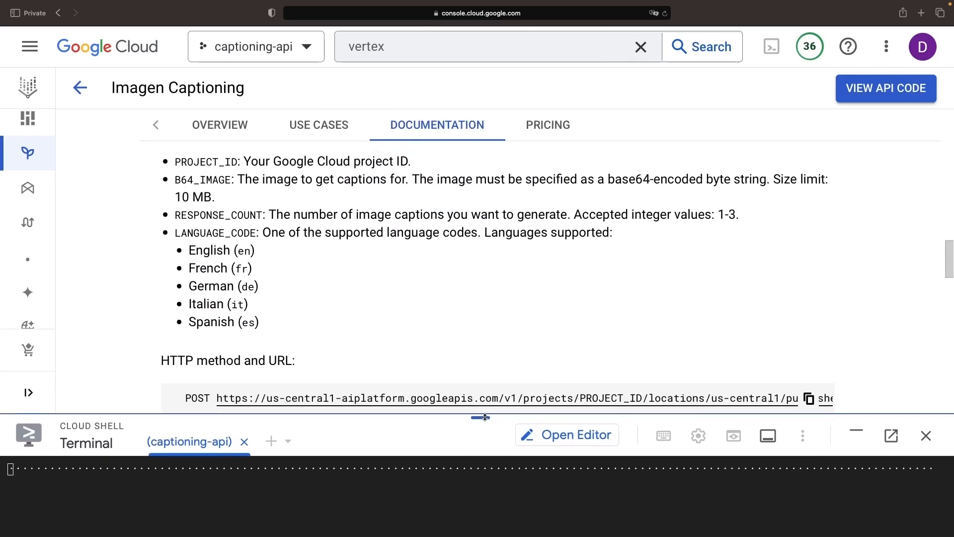
click(772, 47)
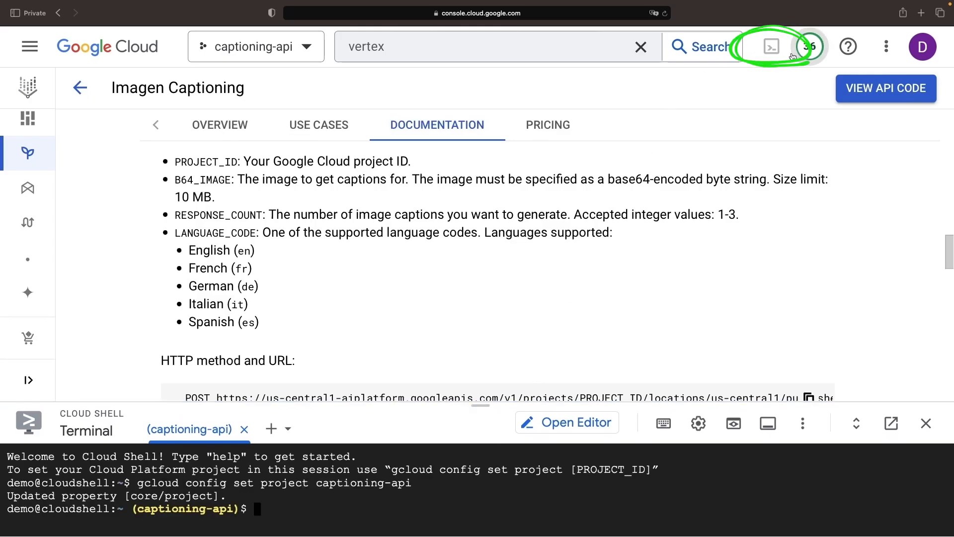
scroll(down, 3)
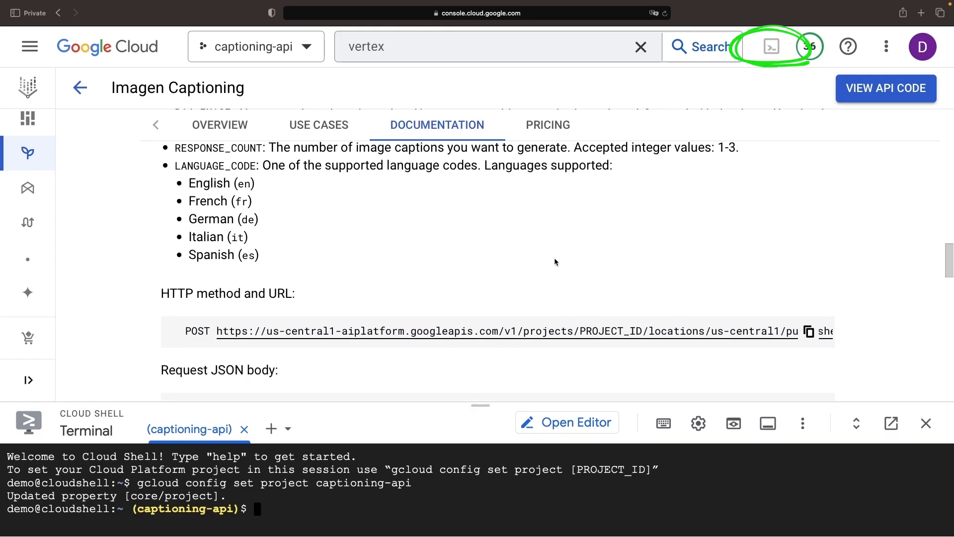
scroll(down, 3)
text(mkdir captioning-api)
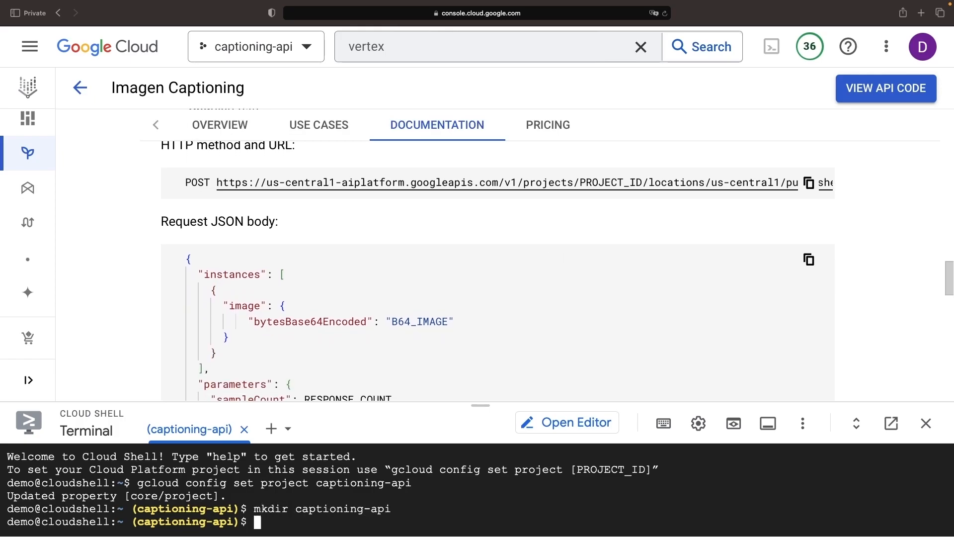
text(cd !$)
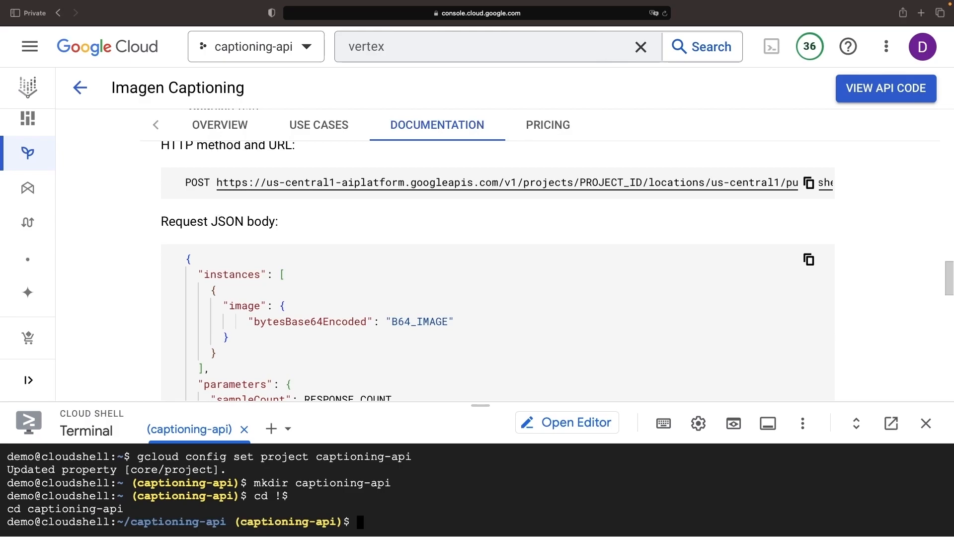
mouse_move(477, 265)
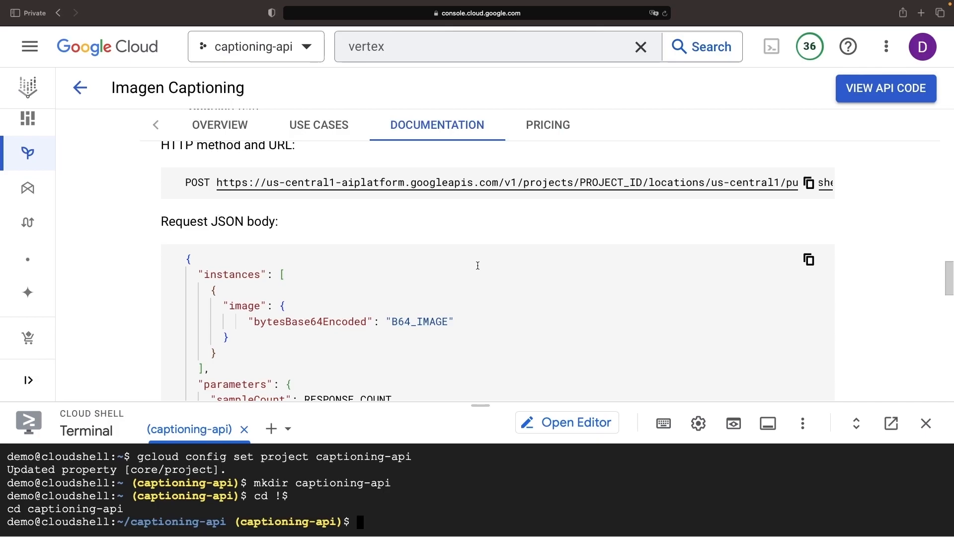
Upload railroad.jpg via the Cloud Shell More menu and move it into captioning-api
click(803, 422)
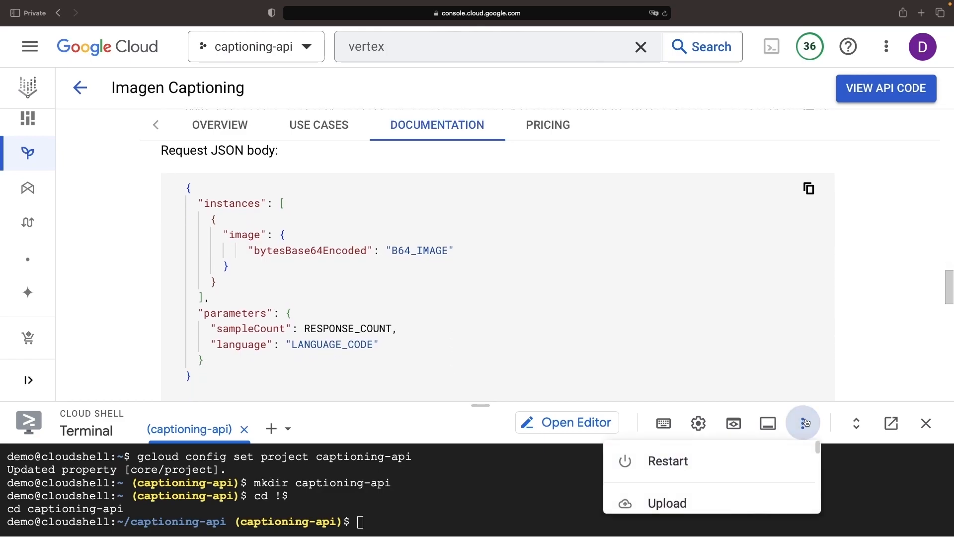
click(667, 503)
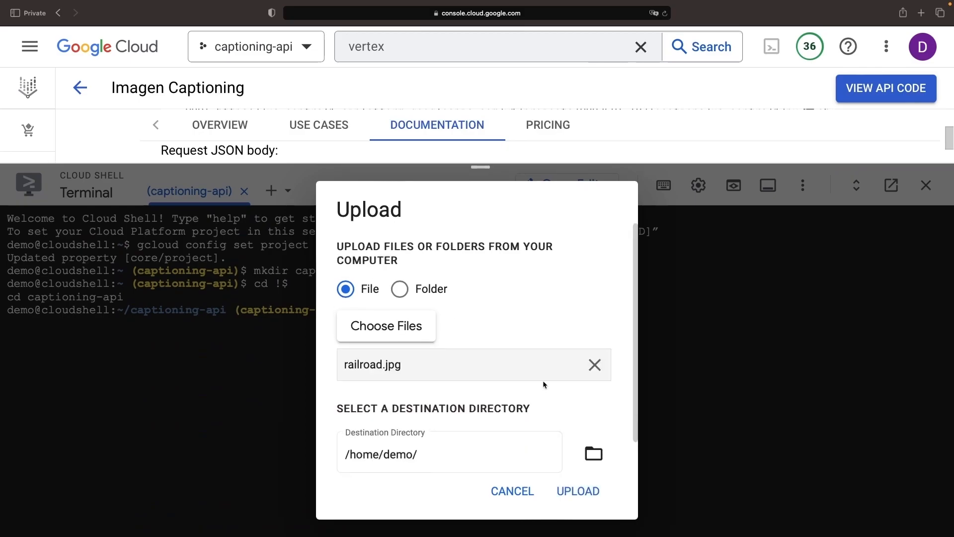
click(578, 491)
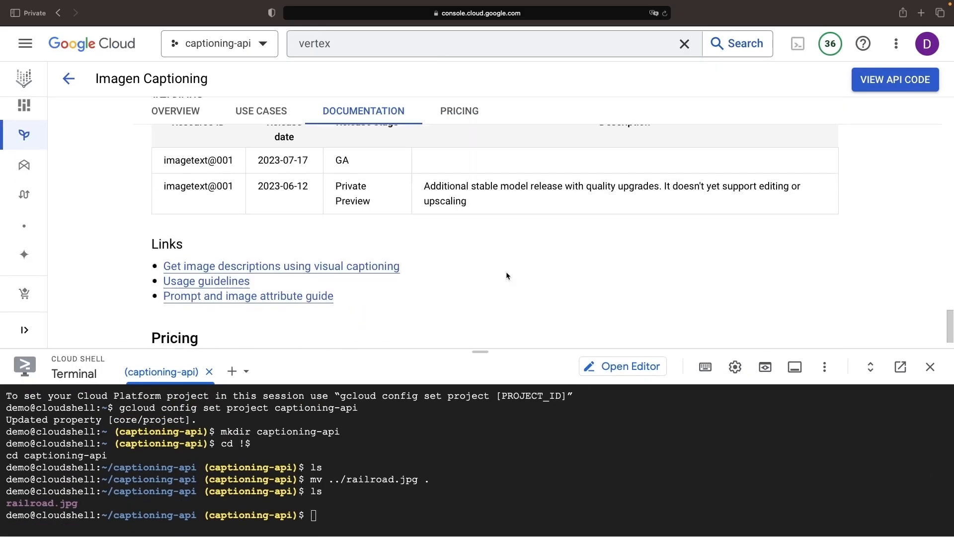
Run cat railroad.jpg | base64, then redirect the encoded output into request.json
scroll(down, 3)
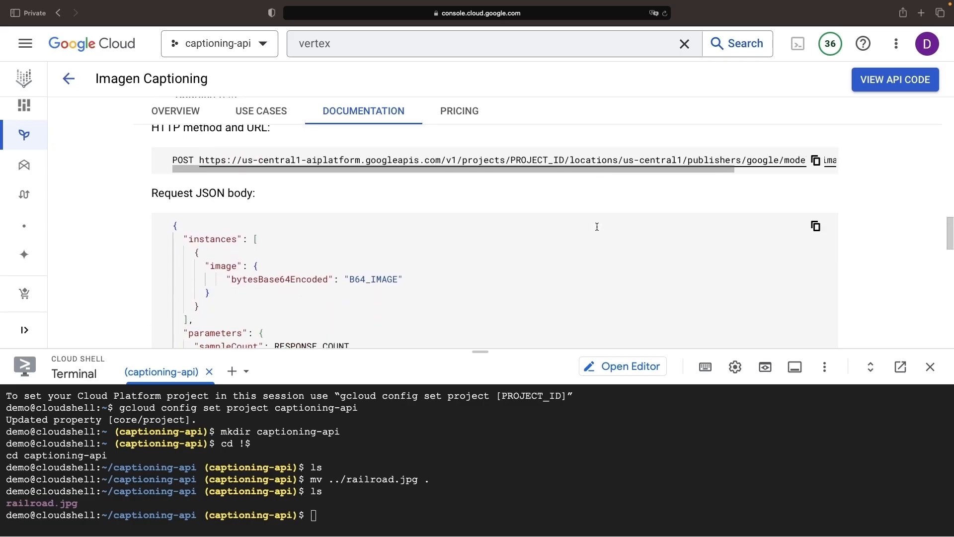
scroll(down, 3)
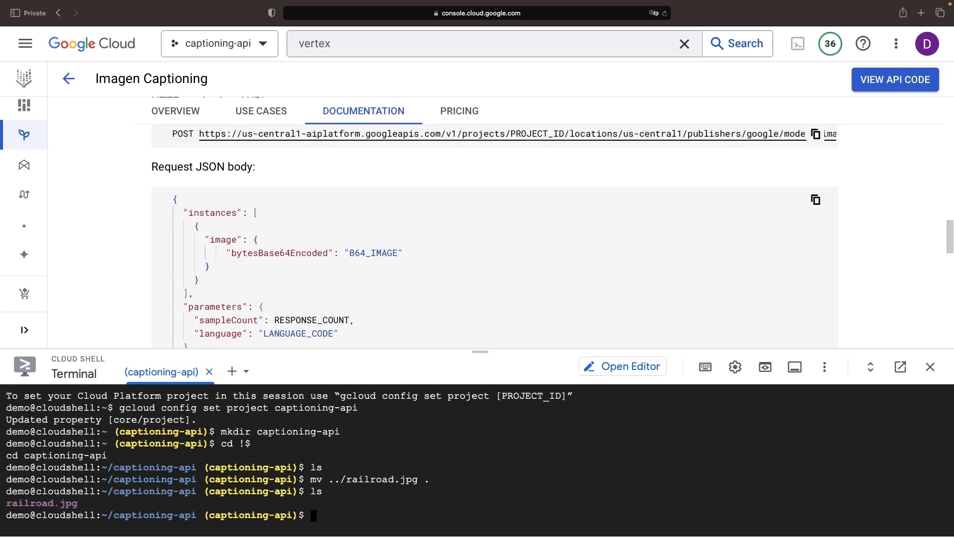
scroll(down, 3)
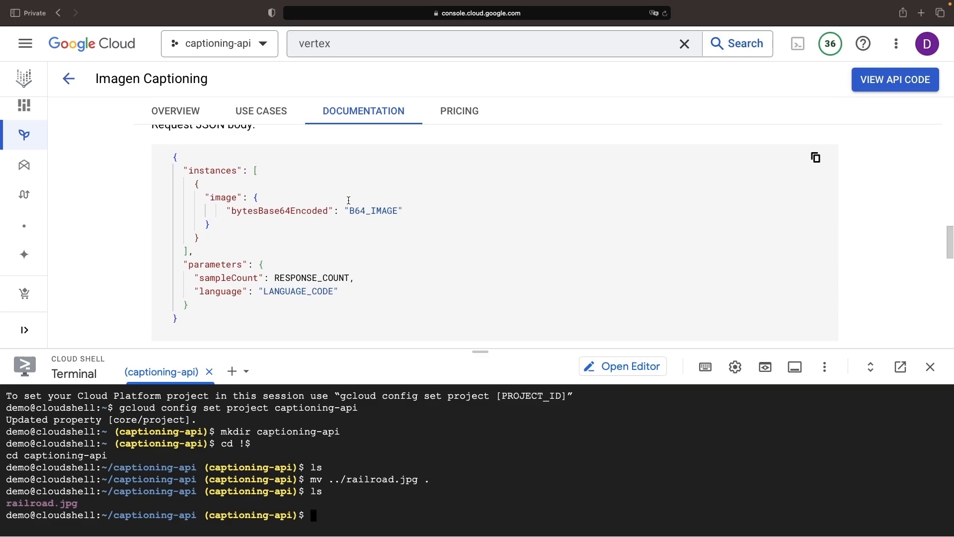
text(cat railroad.jpg | base6)
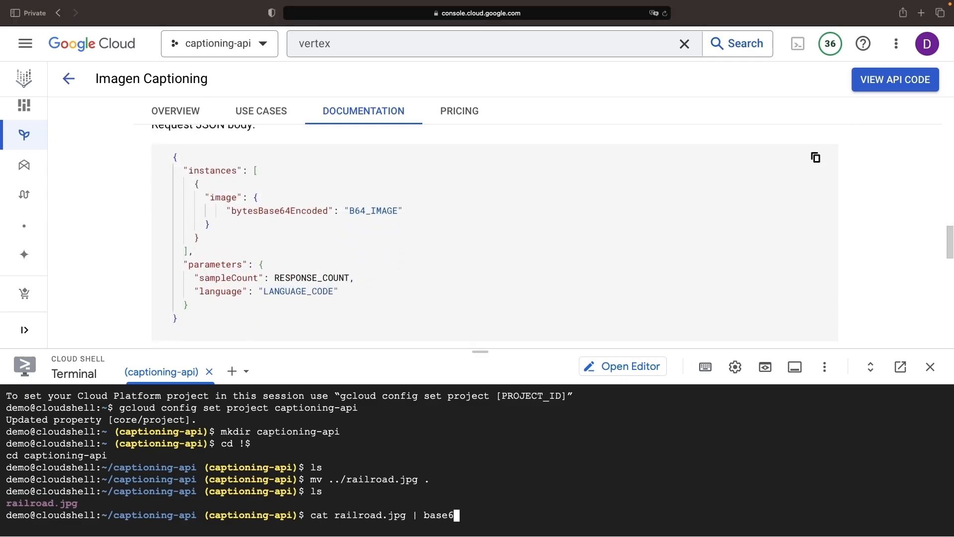
key(Enter)
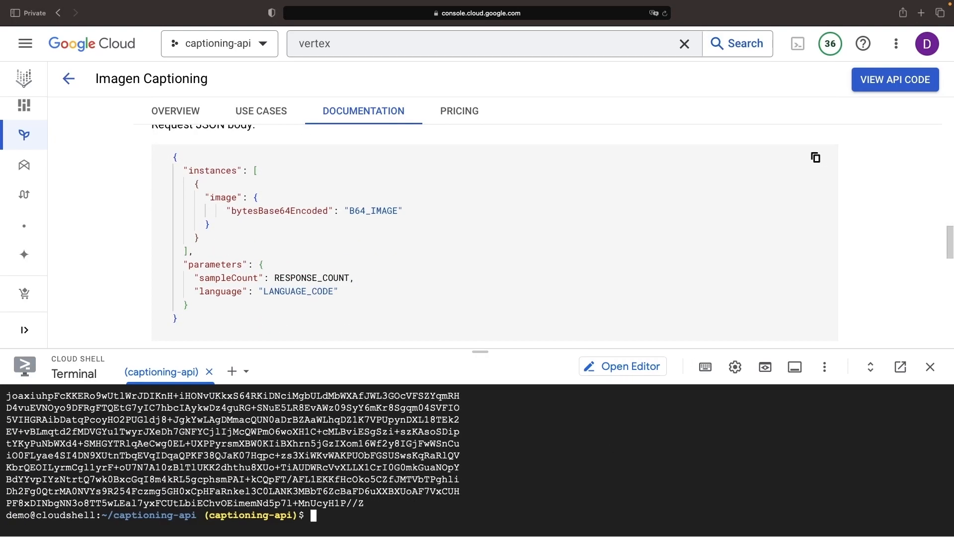
text(cat railroad.jpg | base64 >)
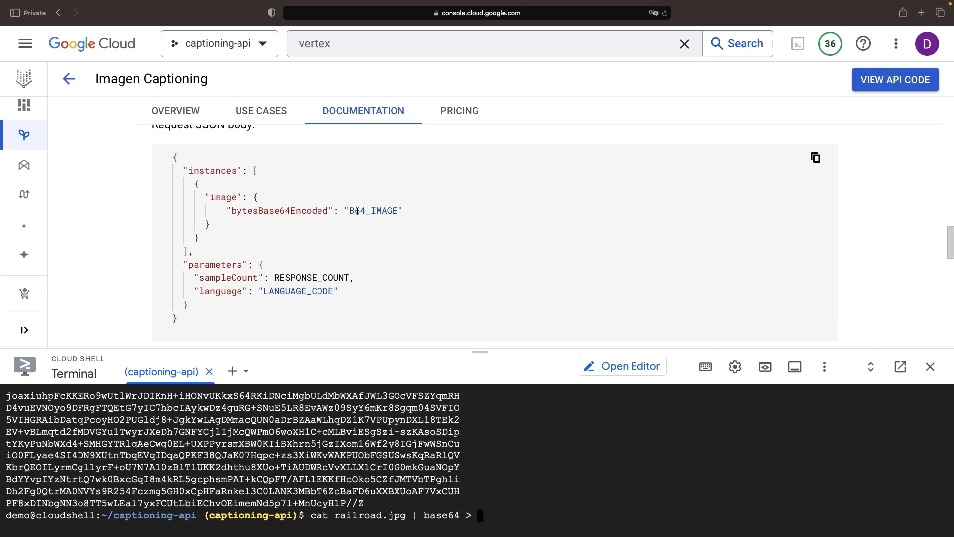
text(request.)
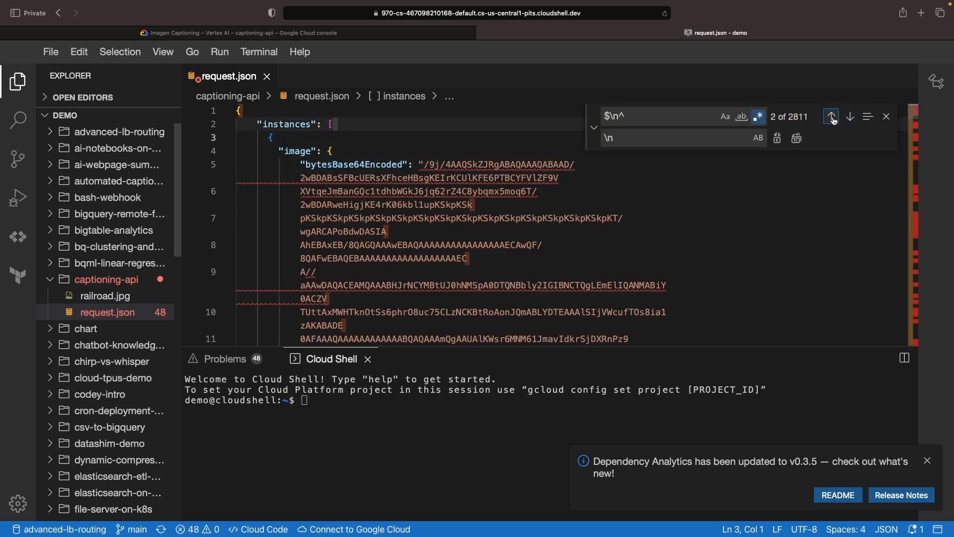
Replace the encoded image's line breaks with \n escapes in request.json
click(850, 116)
text(\)
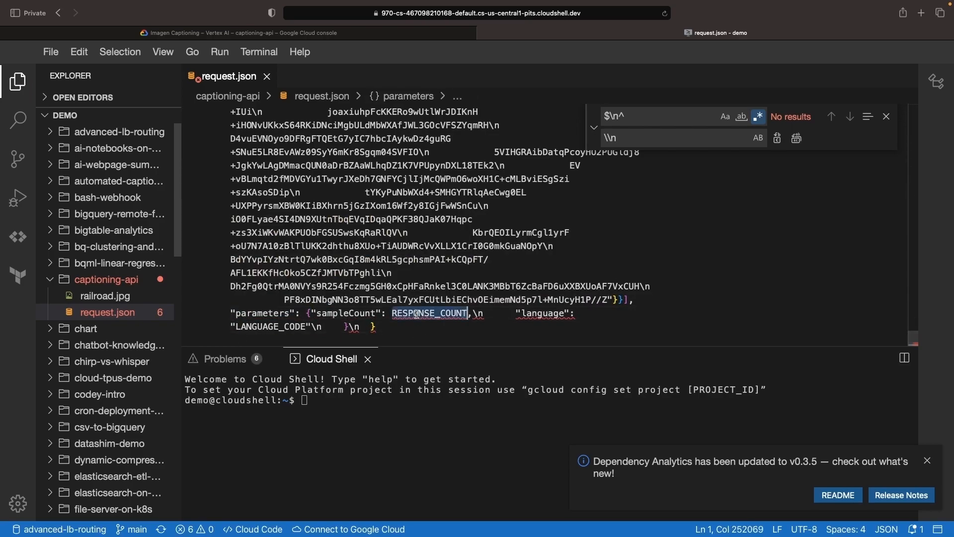
click(163, 52)
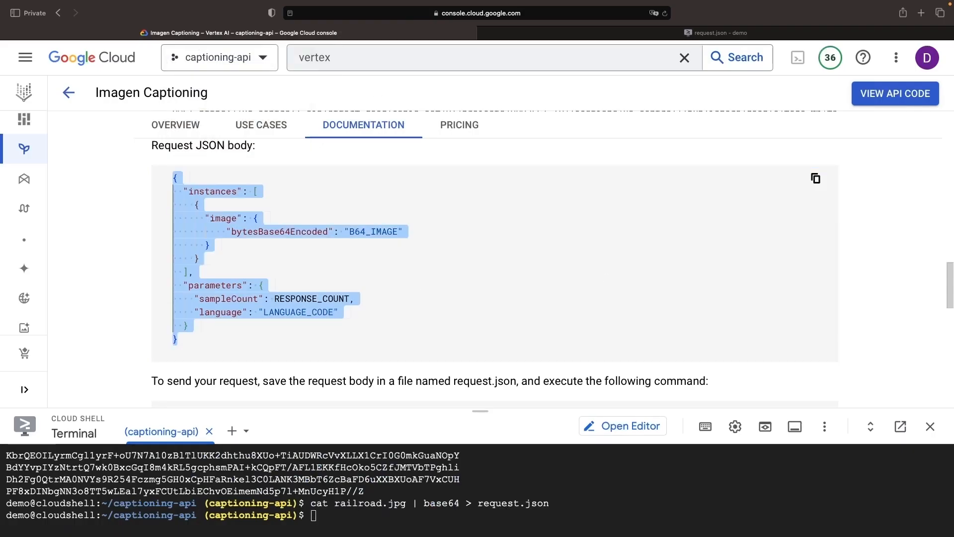
Run the curl command and get the caption 'a train that has the number 190 on it'
scroll(down, 3)
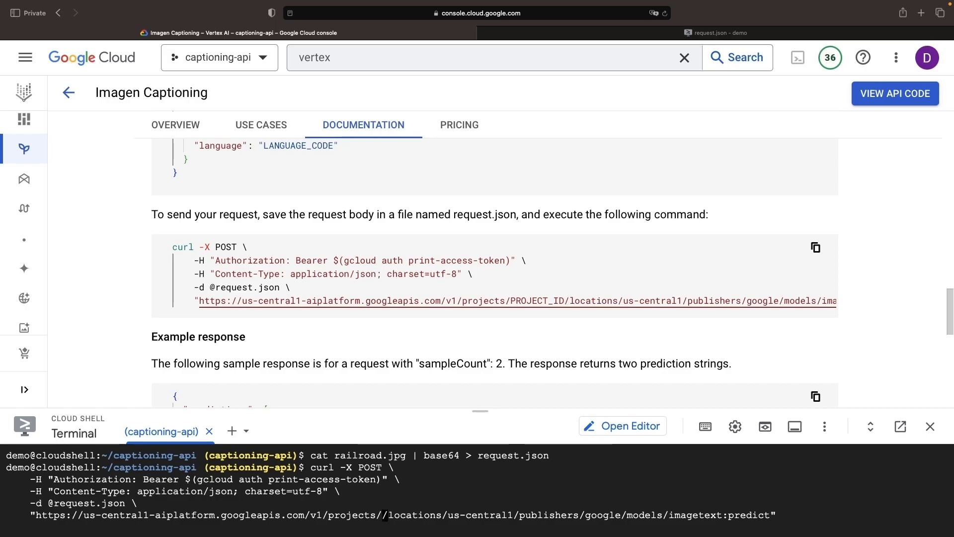
text(captioning-api)
key(Enter)
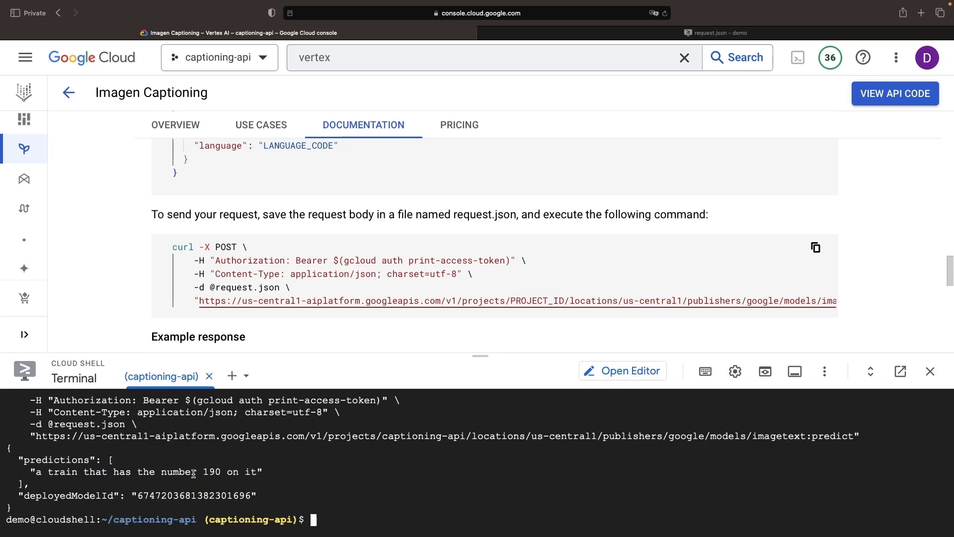
drag(20, 459, 263, 485)
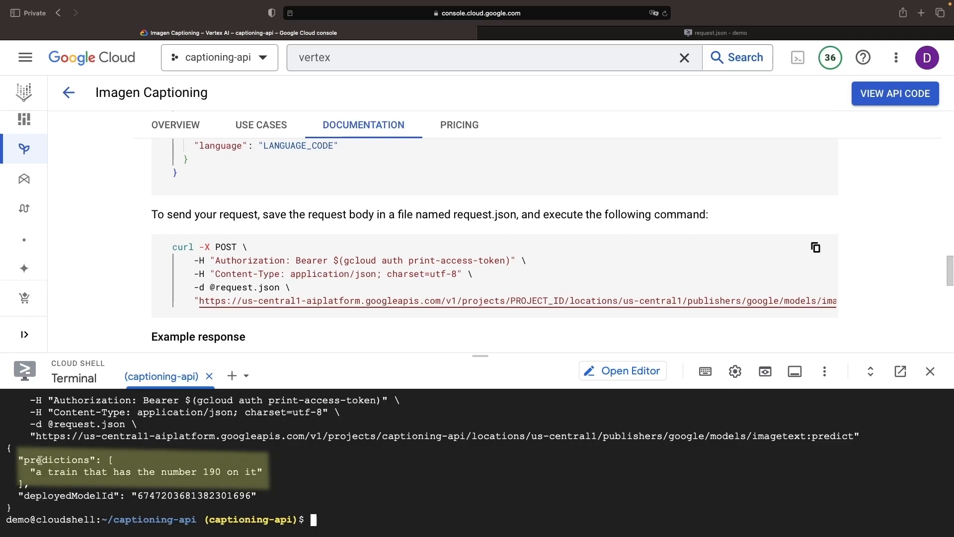
mouse_move(307, 487)
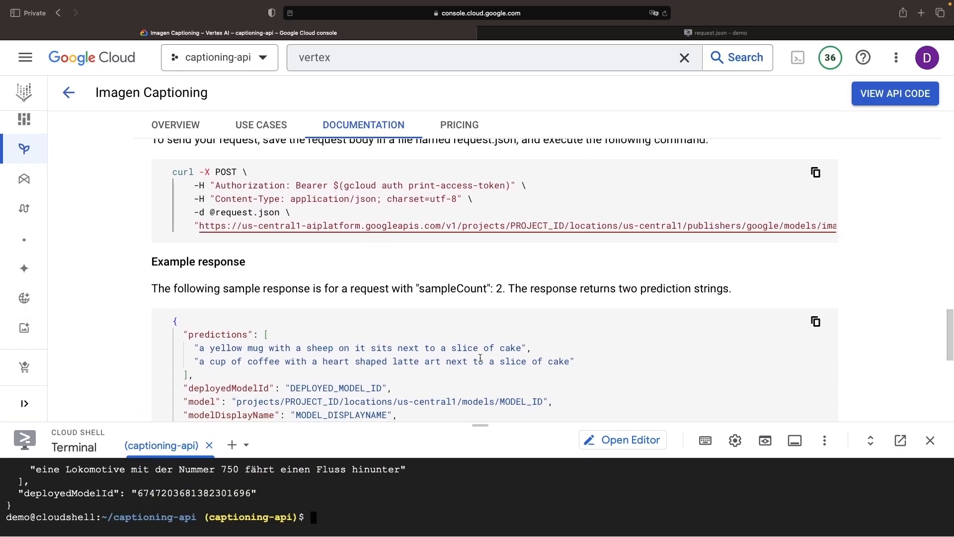
Rerun curl with language de and sampleCount 2, getting two German locomotive captions
scroll(down, 3)
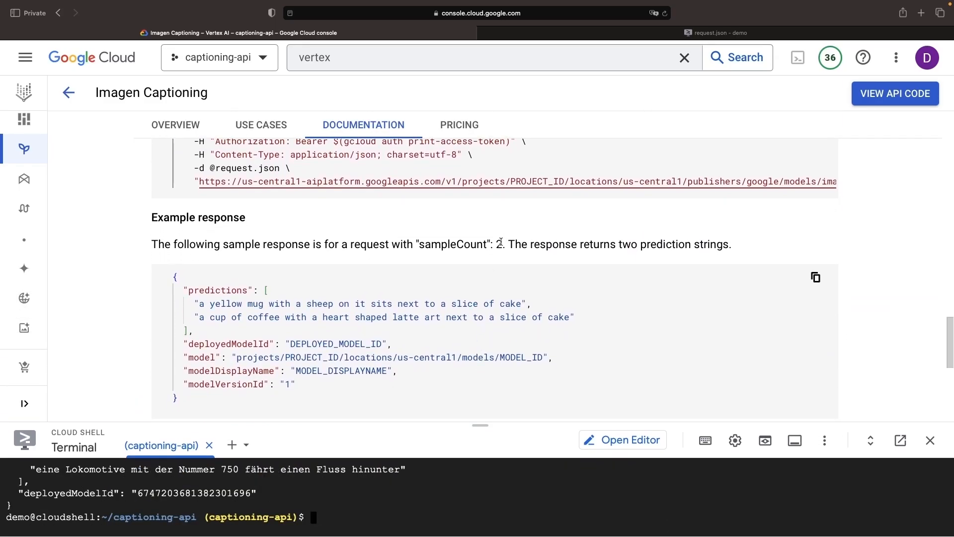
double_click(453, 245)
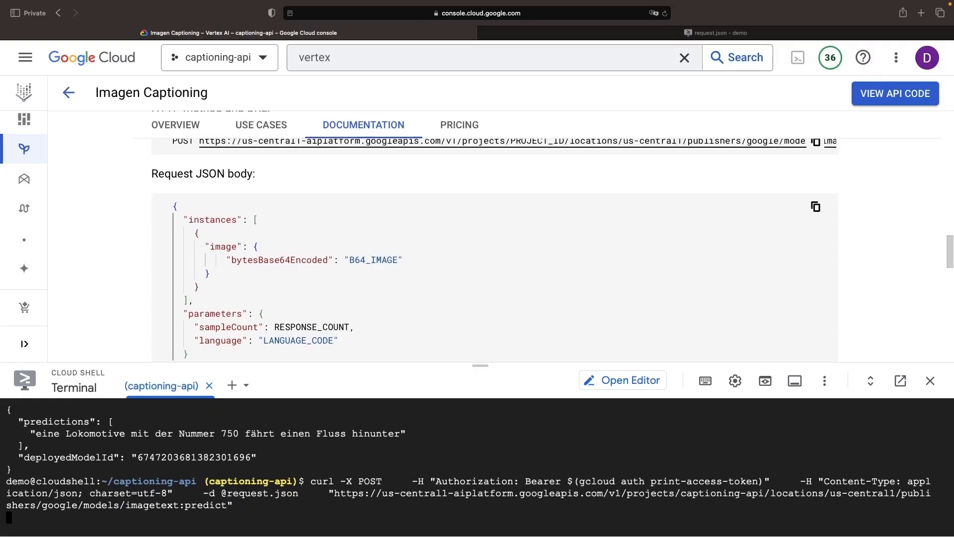
key(Enter)
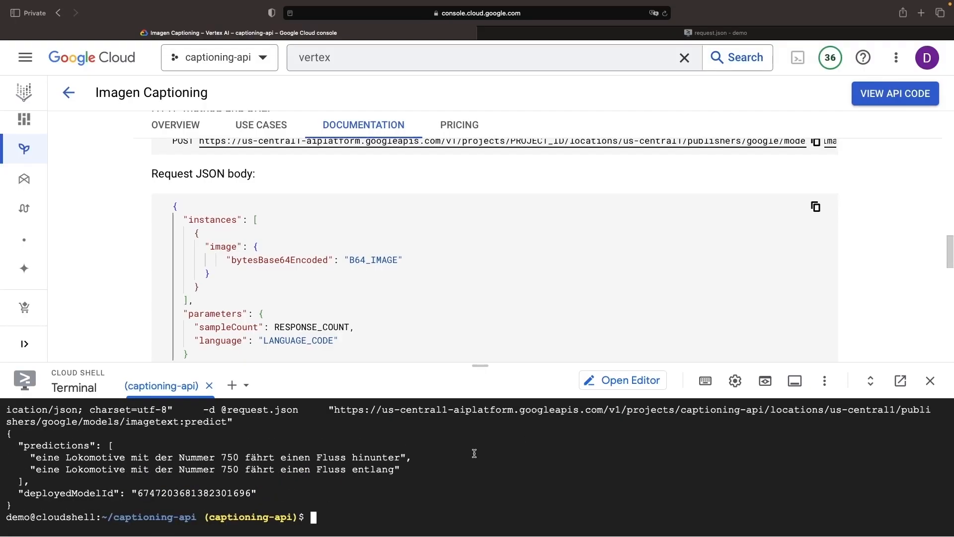